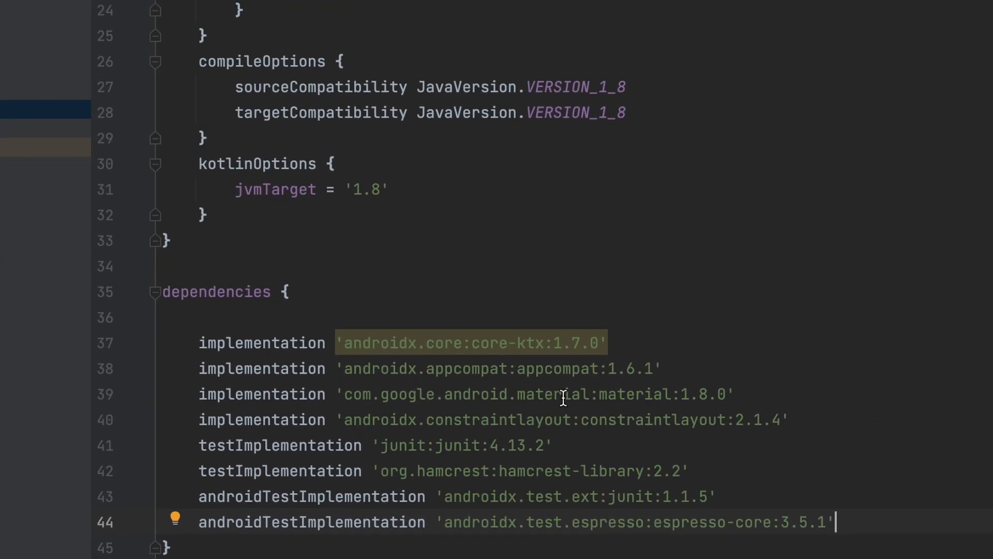
pyautogui.moveTo(607, 426)
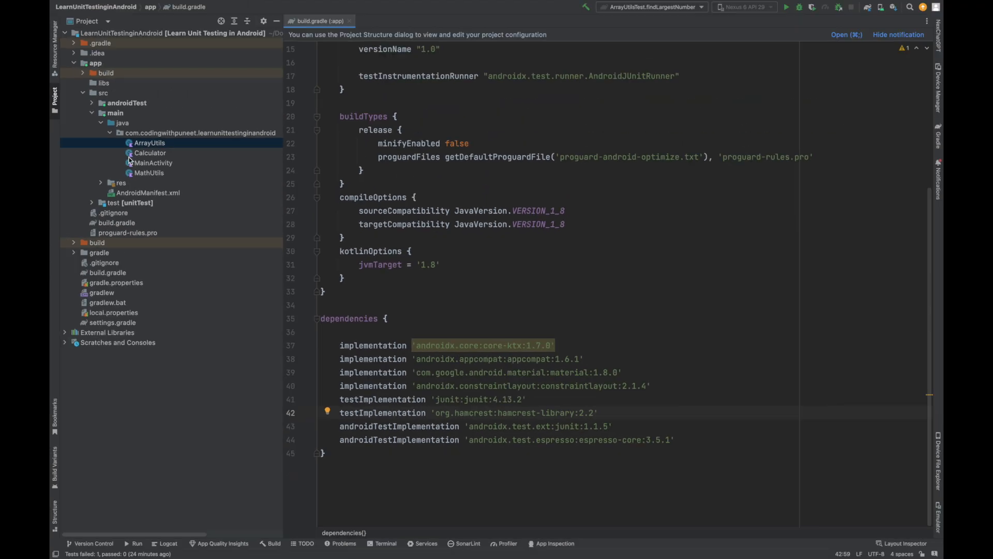
# Open the MathUtils class from app > src > main > java in the Project window.
pyautogui.click(149, 173)
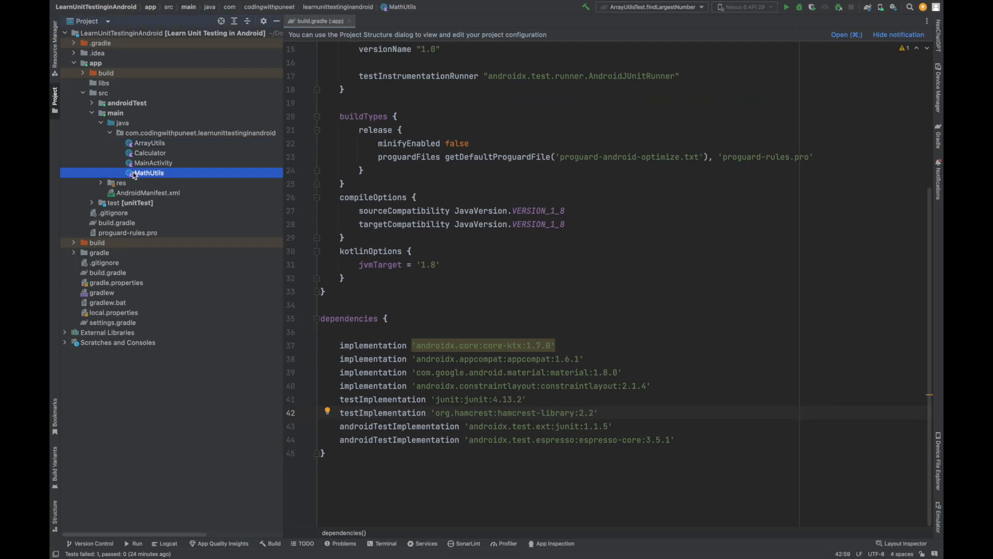
pyautogui.doubleClick(149, 172)
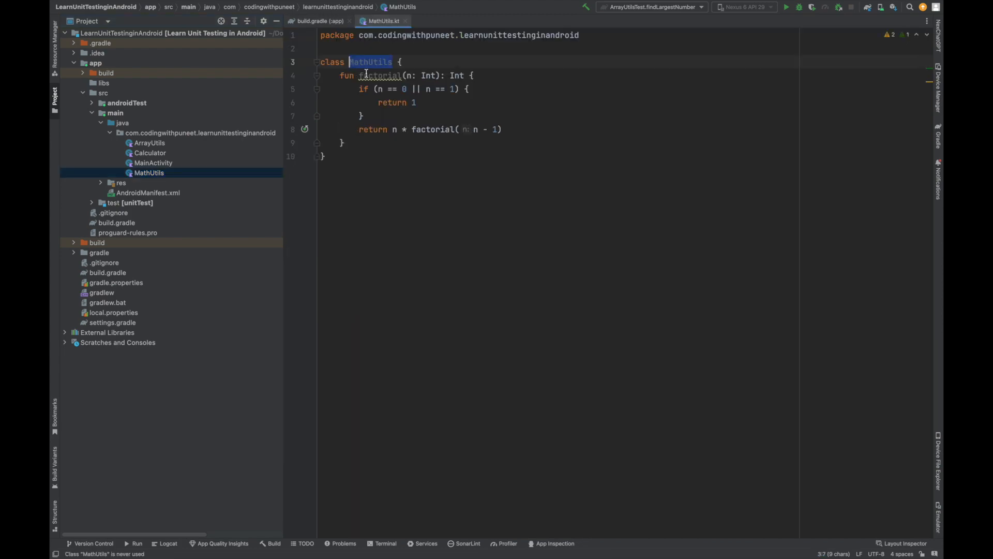
# Generate a MathUtilsTest class with a factorial test method in the unitTest directory.
pyautogui.rightClick(366, 75)
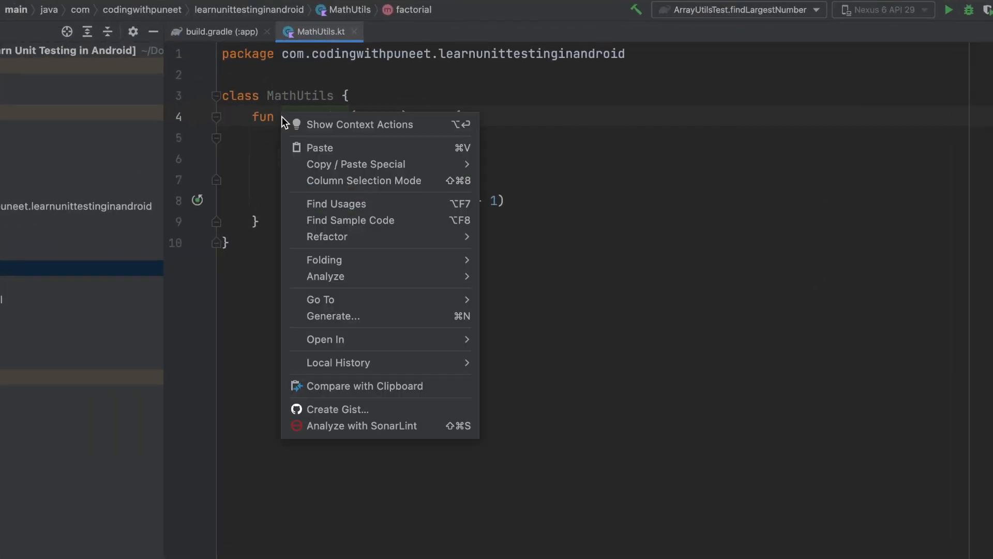
pyautogui.moveTo(333, 316)
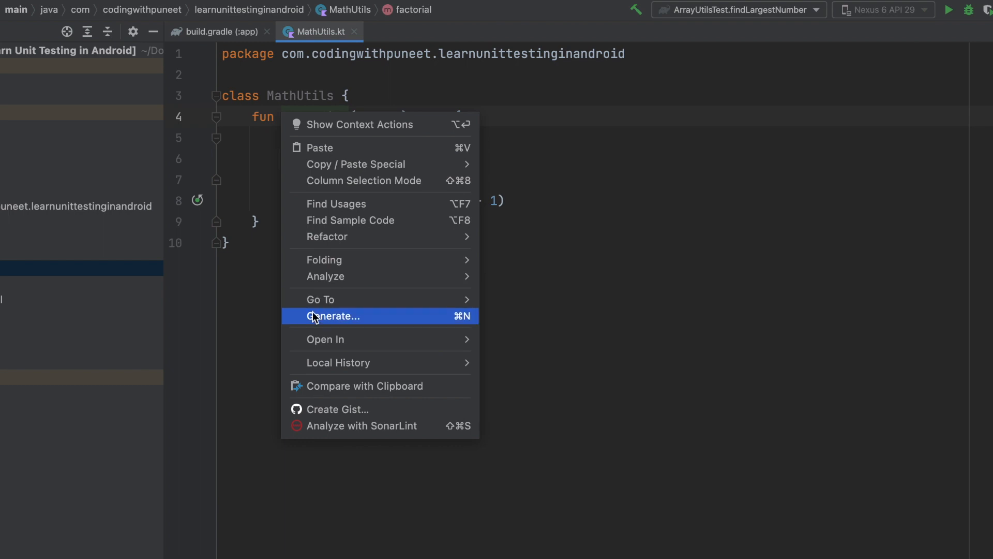
pyautogui.click(334, 316)
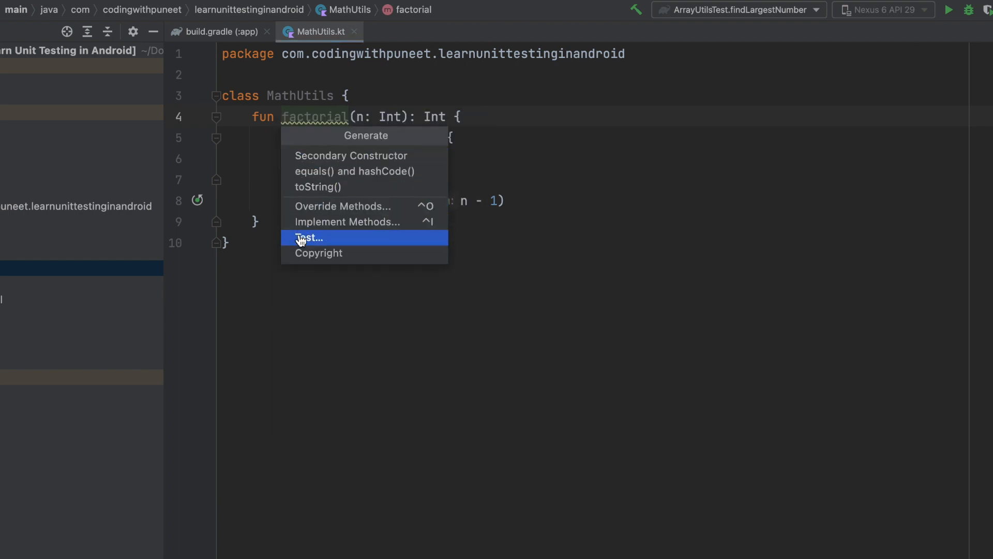
pyautogui.click(310, 237)
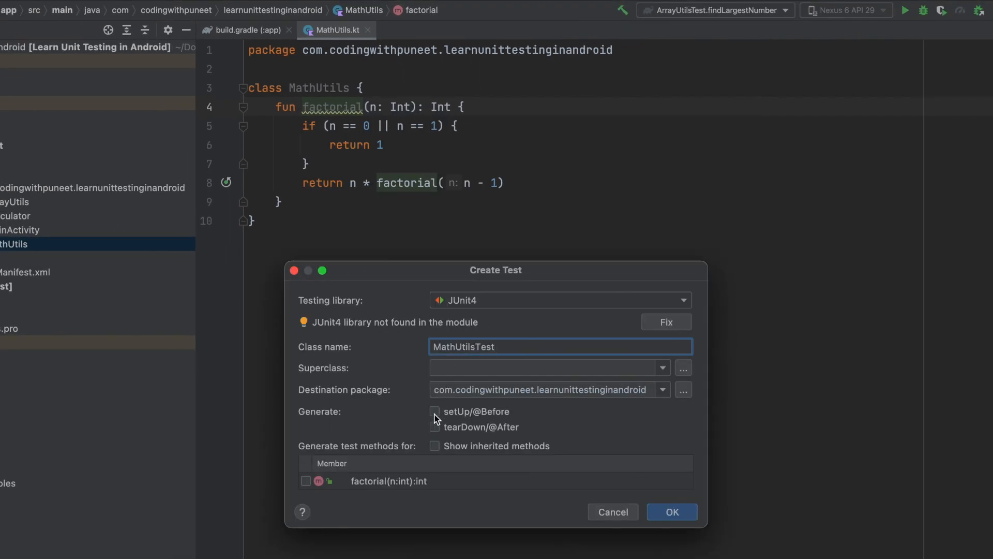
pyautogui.click(306, 481)
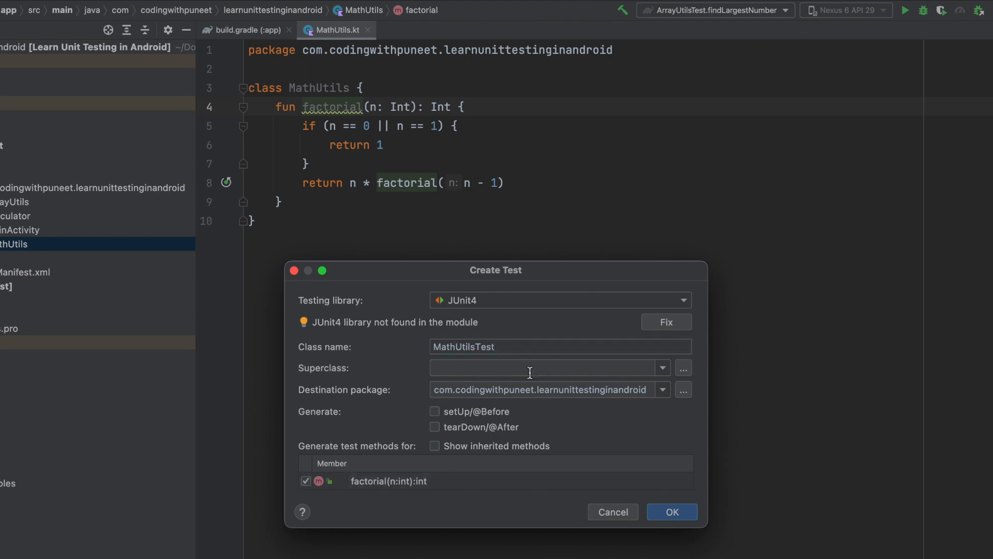
pyautogui.click(683, 389)
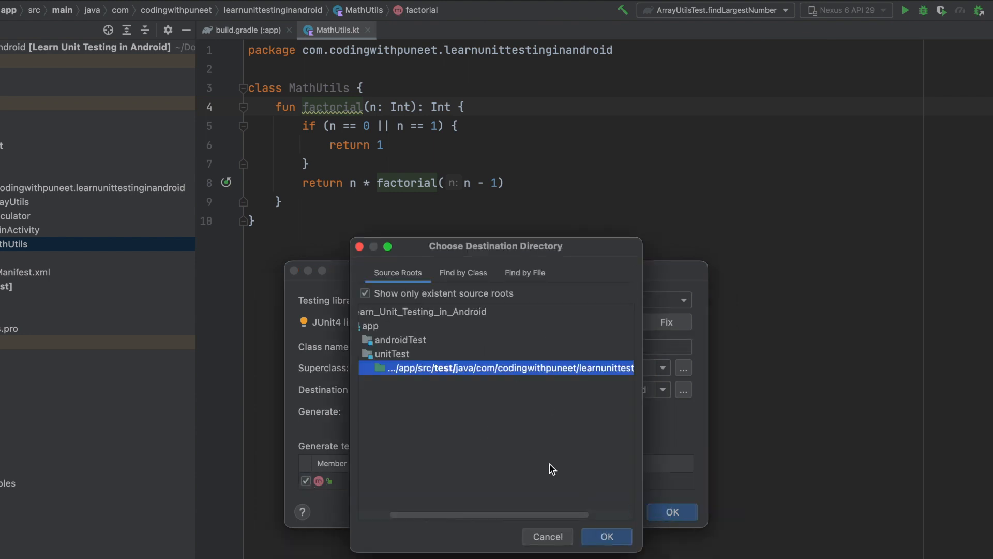
pyautogui.click(605, 536)
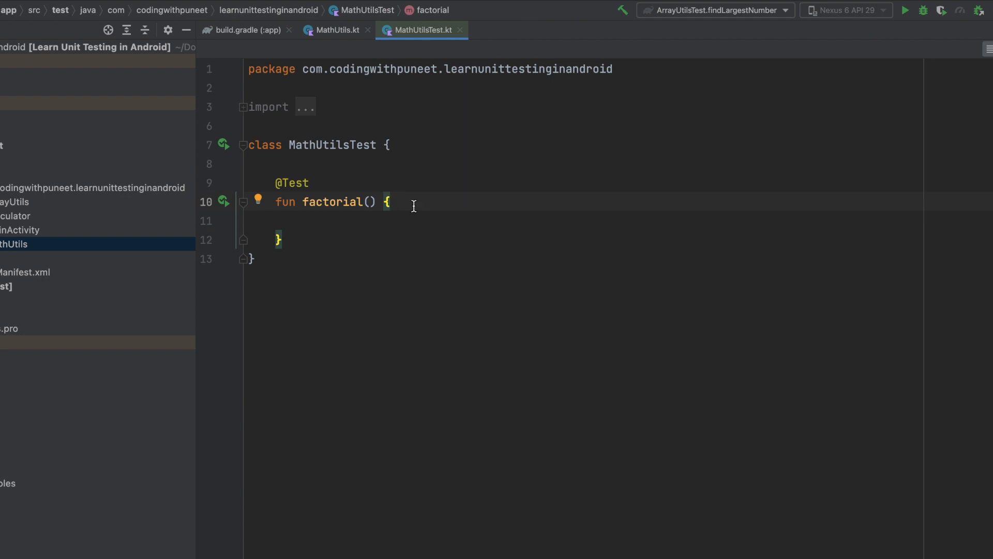
# Type a // Matchers comment and a useEqualTo test with expected/actual strings and assertThat(actual, equal…).
pyautogui.write('// M')
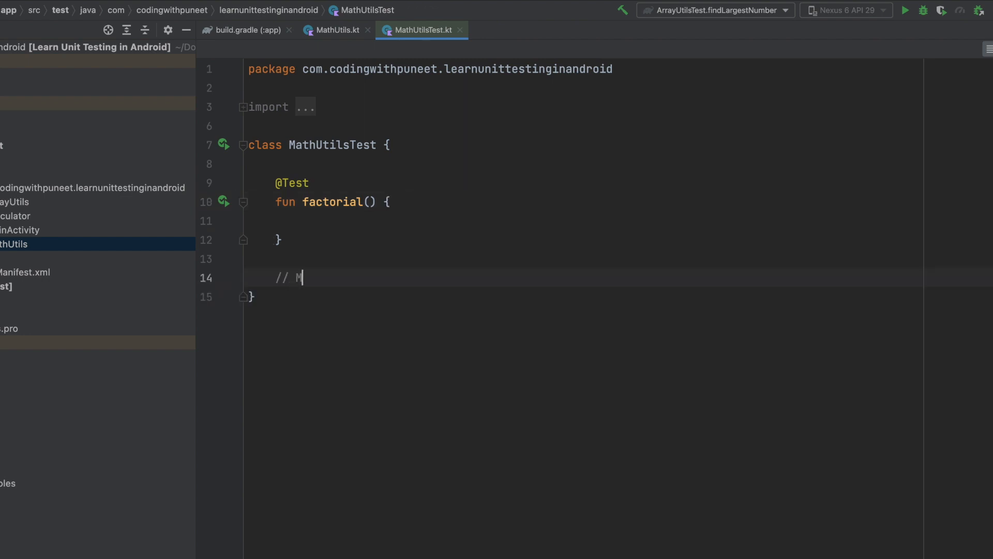
pyautogui.write('atchers')
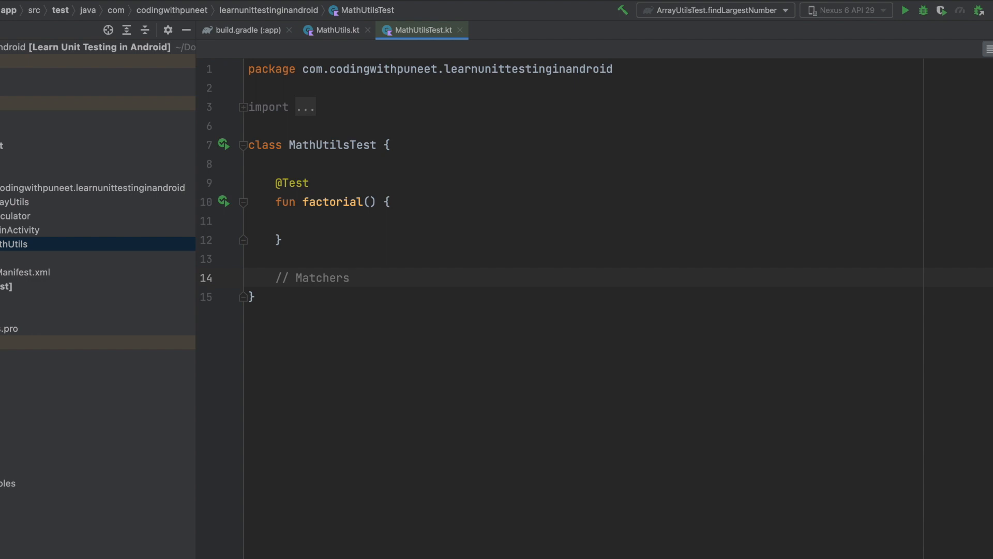
pyautogui.moveTo(463, 394)
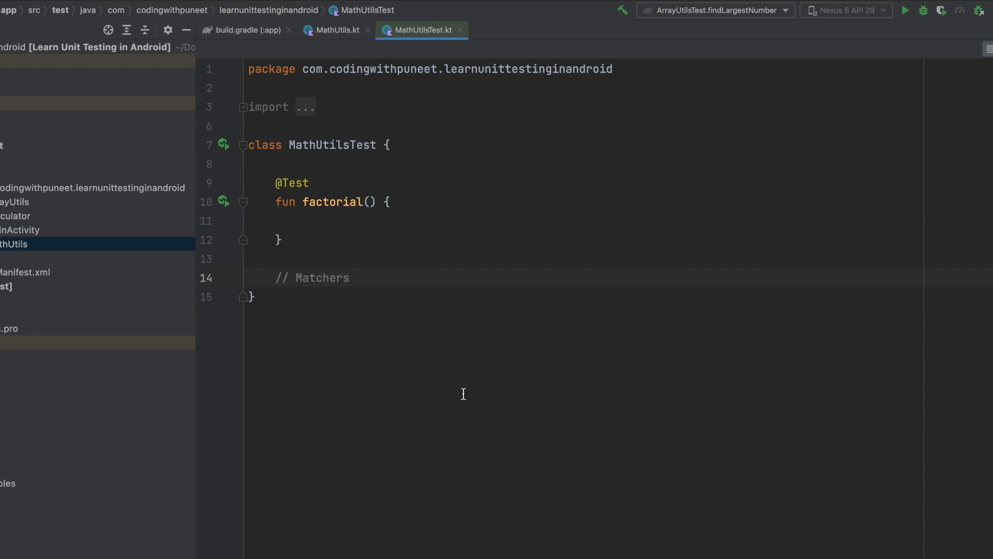
pyautogui.write('fun useEqualTo(){')
pyautogui.write('@')
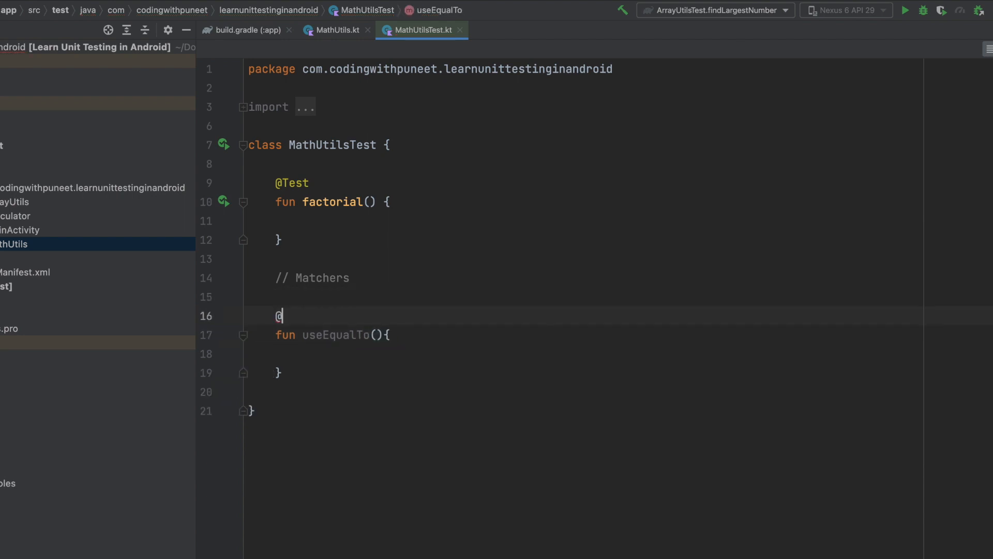
pyautogui.write('Test')
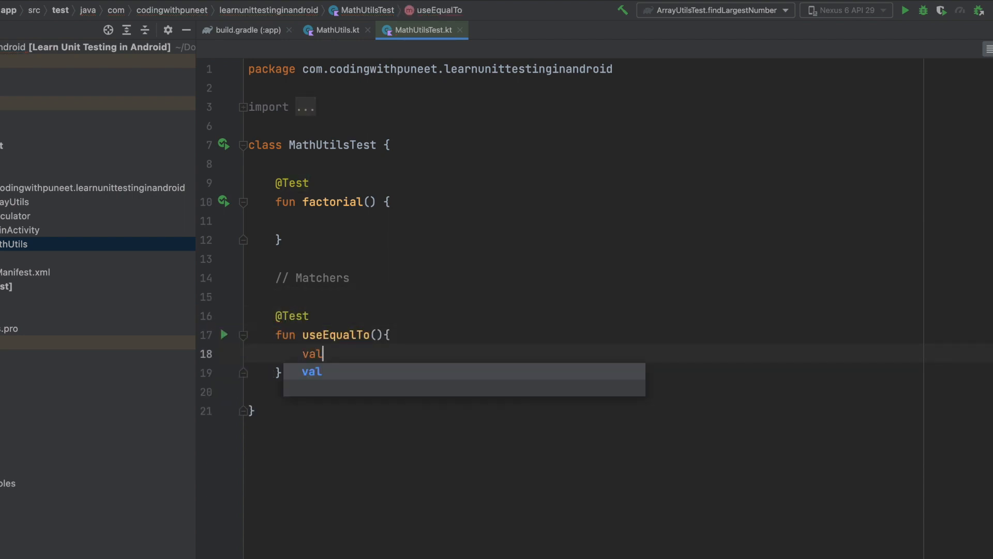
pyautogui.write('expected = ""')
pyautogui.write('val actual = "CodingWithPuneet')
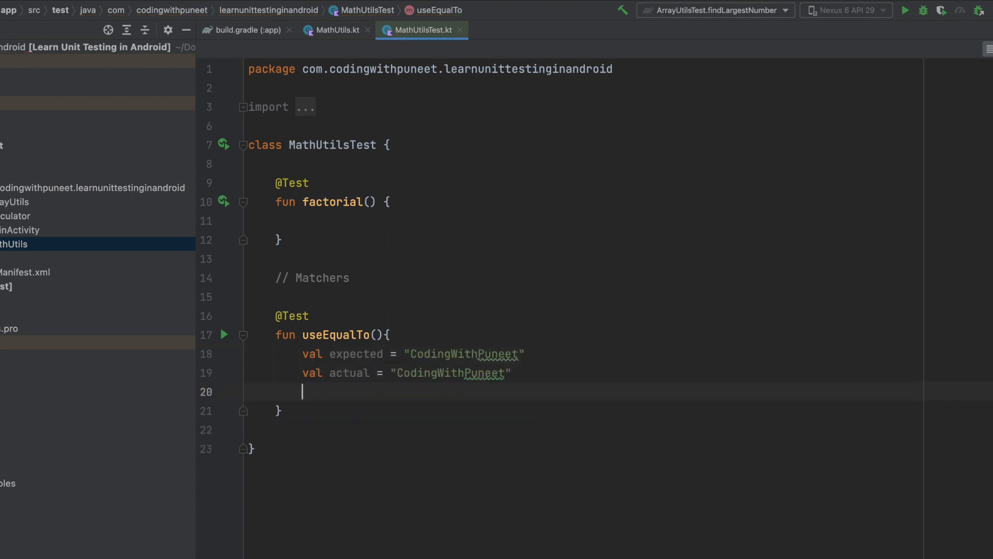
pyautogui.write('as')
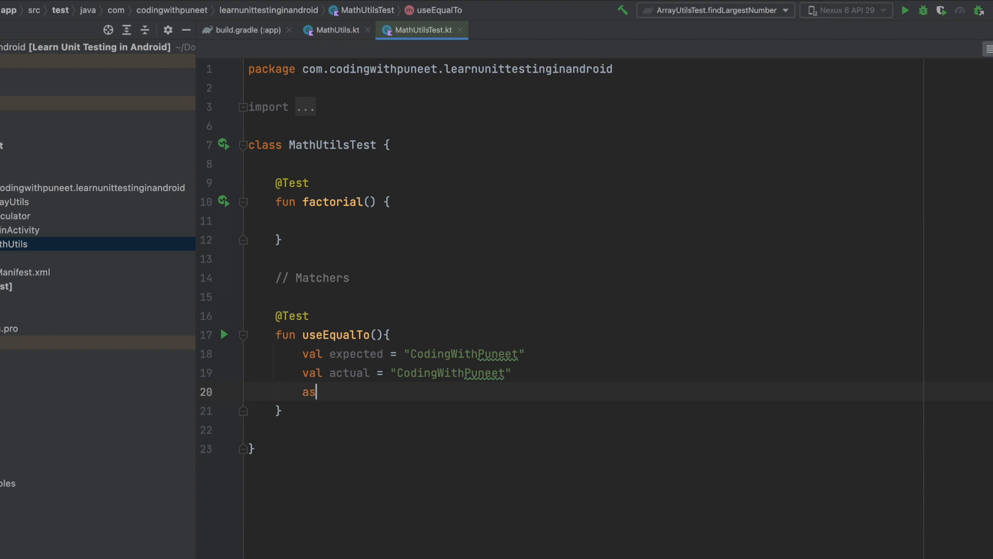
pyautogui.write('sertThat(')
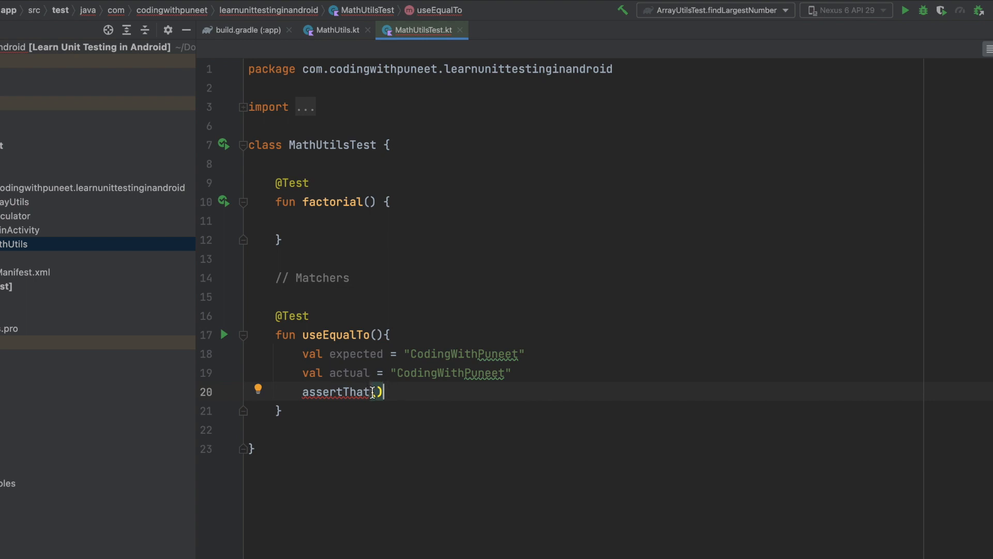
pyautogui.write('actual')
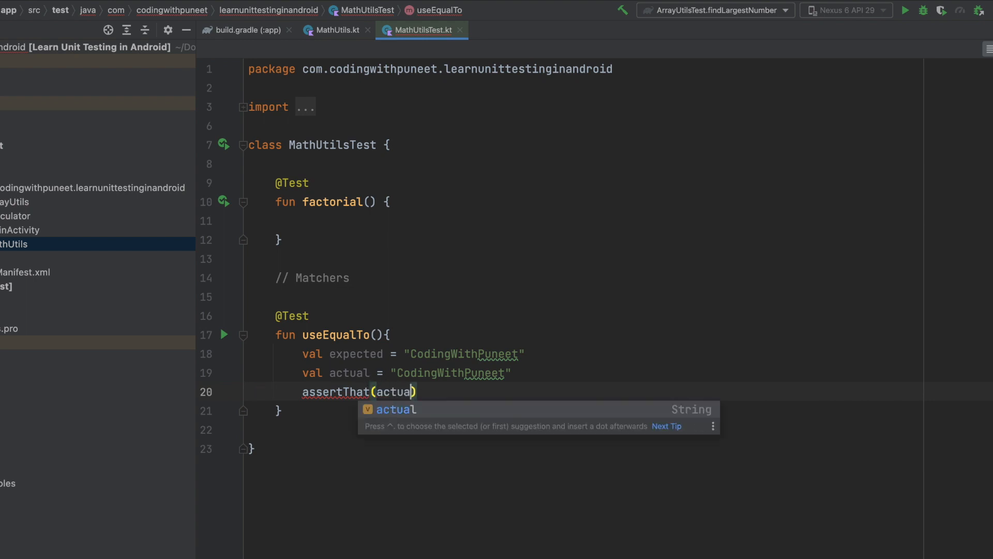
pyautogui.write(',')
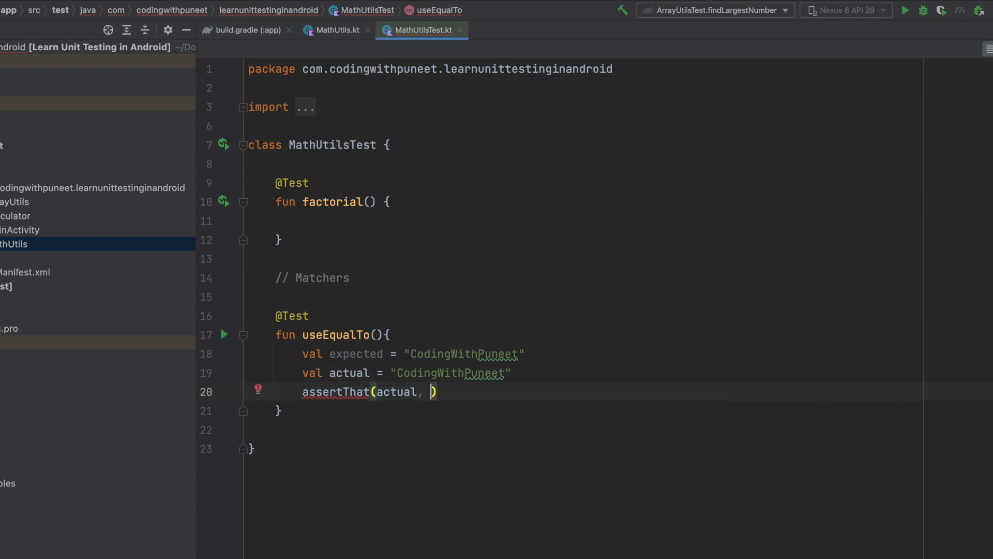
pyautogui.write('equalTo(')
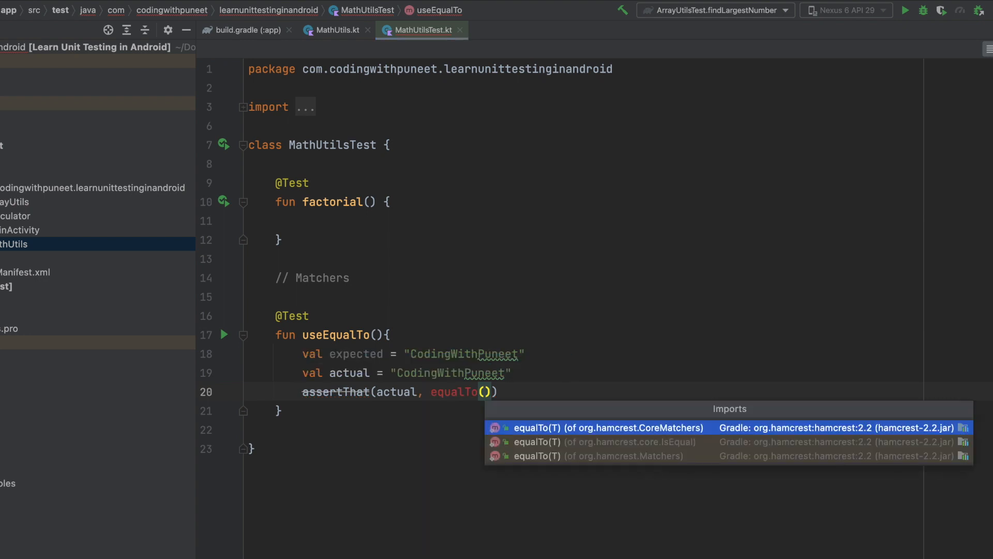
# Complete the useEqualTo assertion as equalTo(expected).
pyautogui.write('expected')
pyautogui.write('fun')
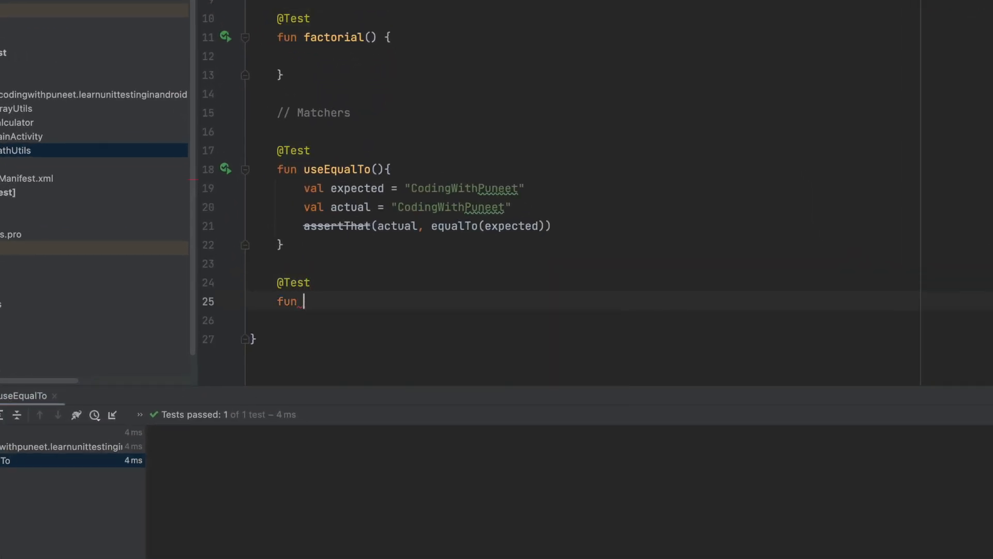
# Write useInstanceOf asserting obj: Any = "CodingWithPuneet" is instanceOf(String::class.java).
pyautogui.write('useInstanceOf(){')
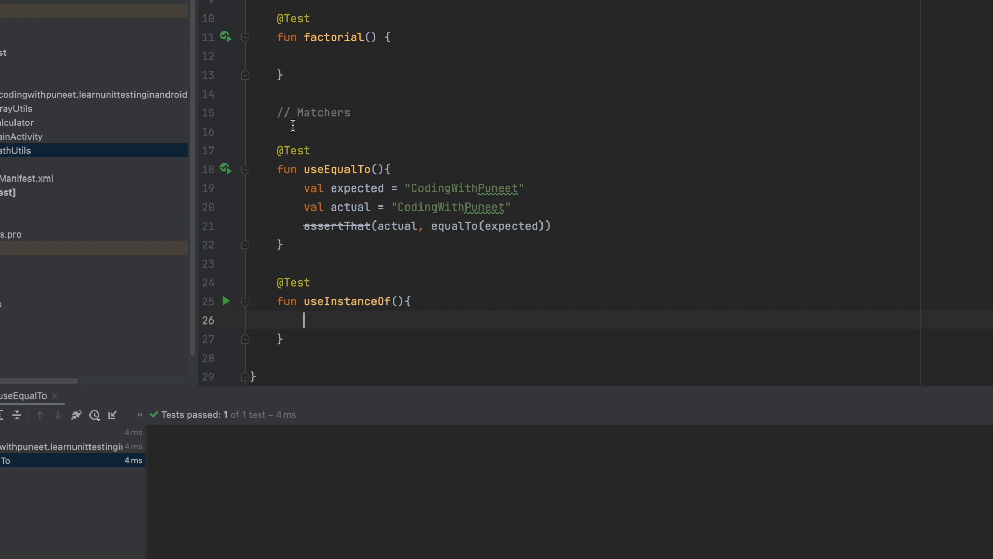
pyautogui.write('val obj')
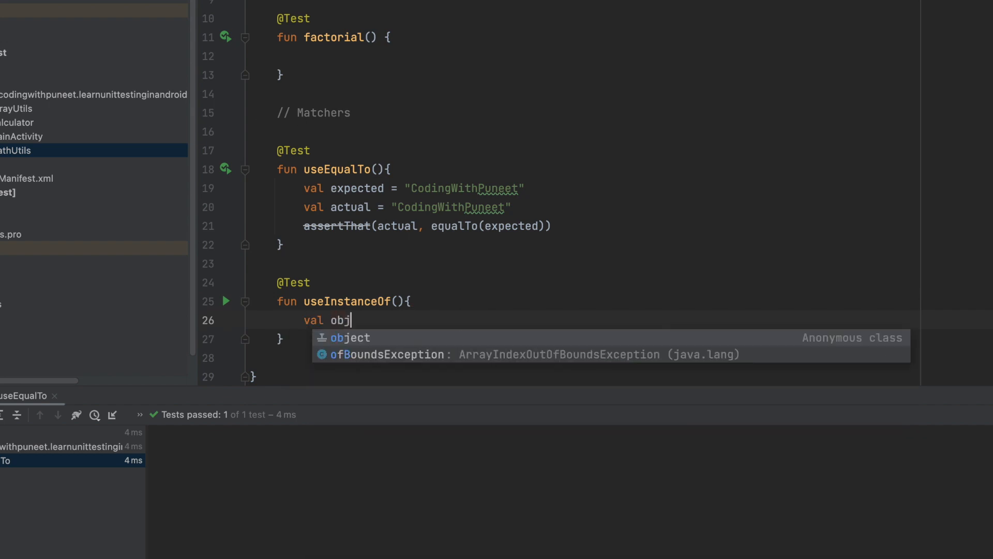
pyautogui.write(': Any')
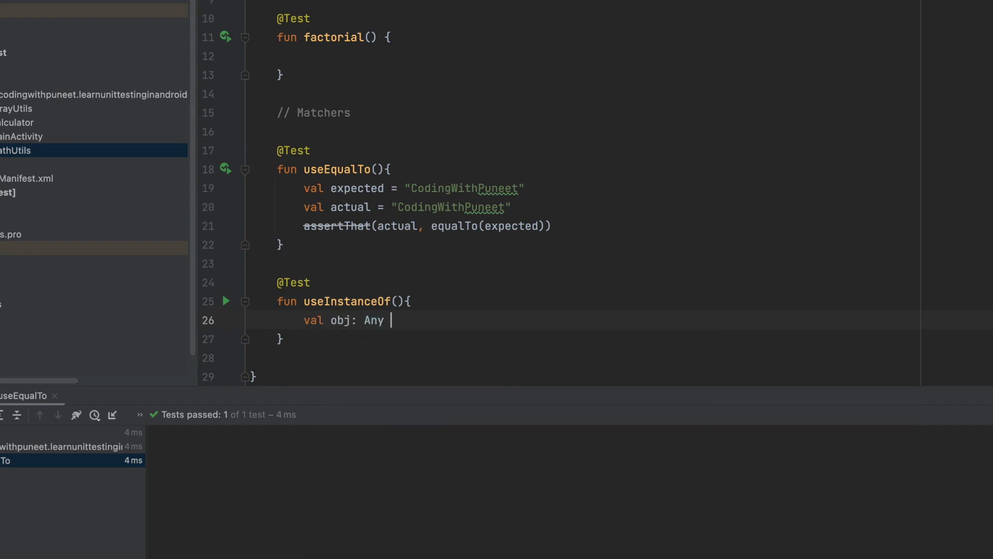
pyautogui.write('= "Coding"')
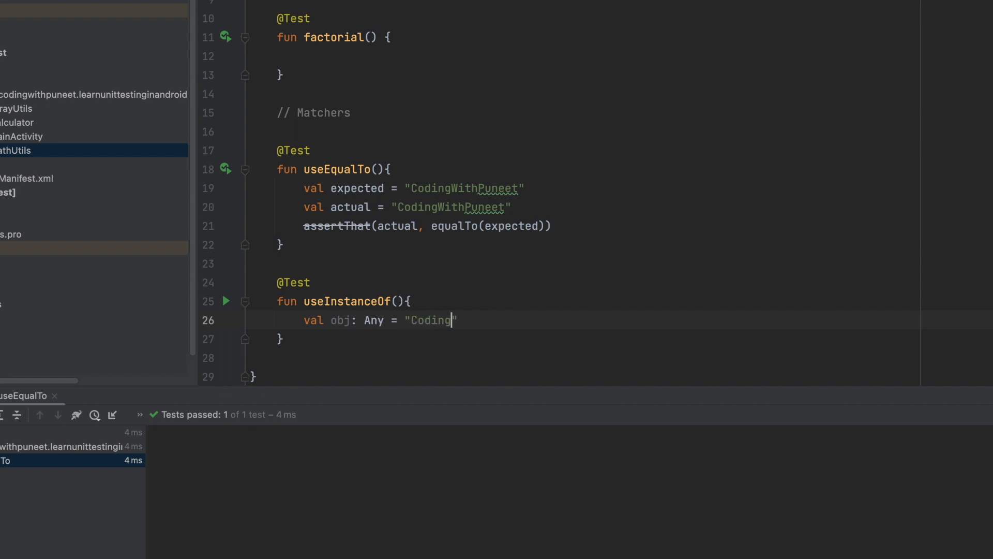
pyautogui.write('WithPunee')
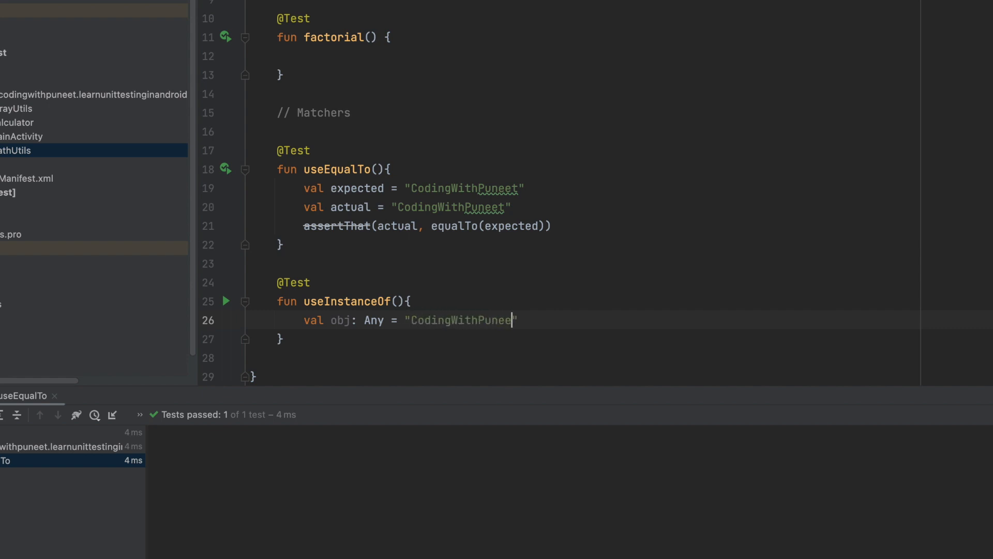
pyautogui.write('t')
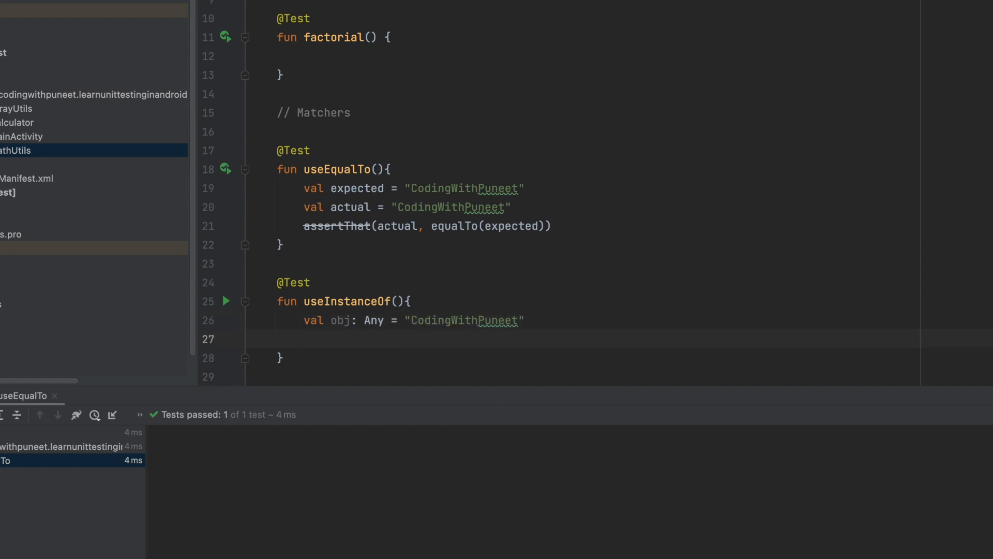
pyautogui.write('assertThat')
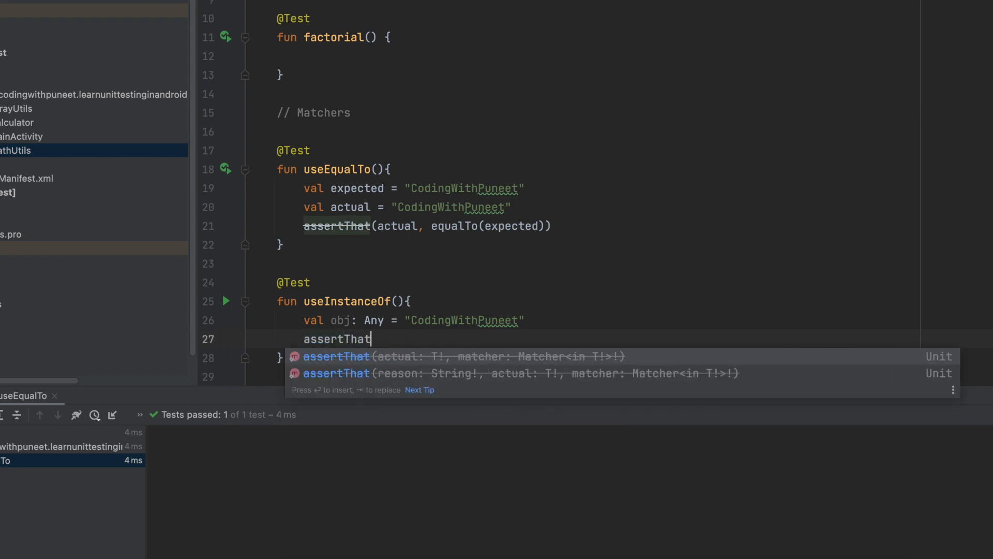
pyautogui.write('(obj, instanceOf(String::')
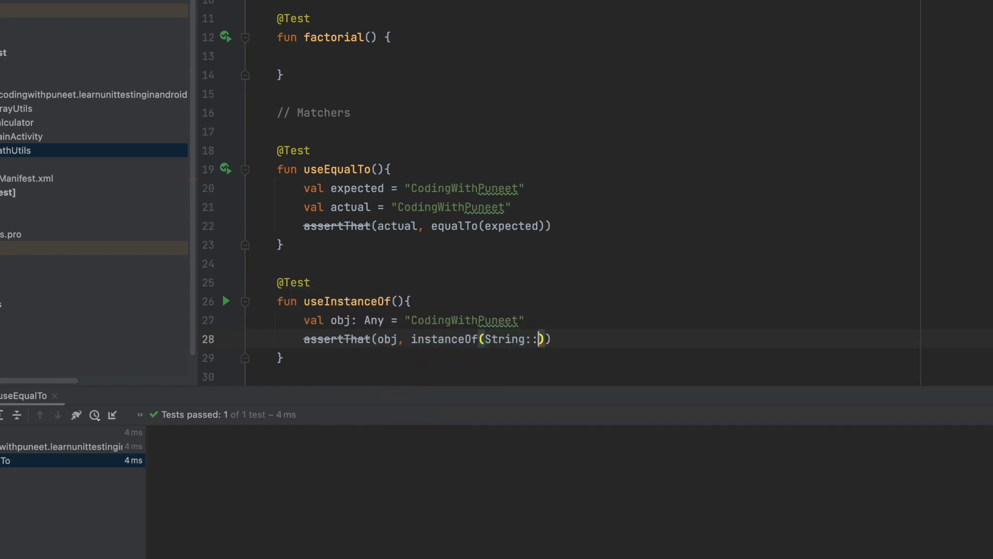
pyautogui.write('class.java')
pyautogui.write('@')
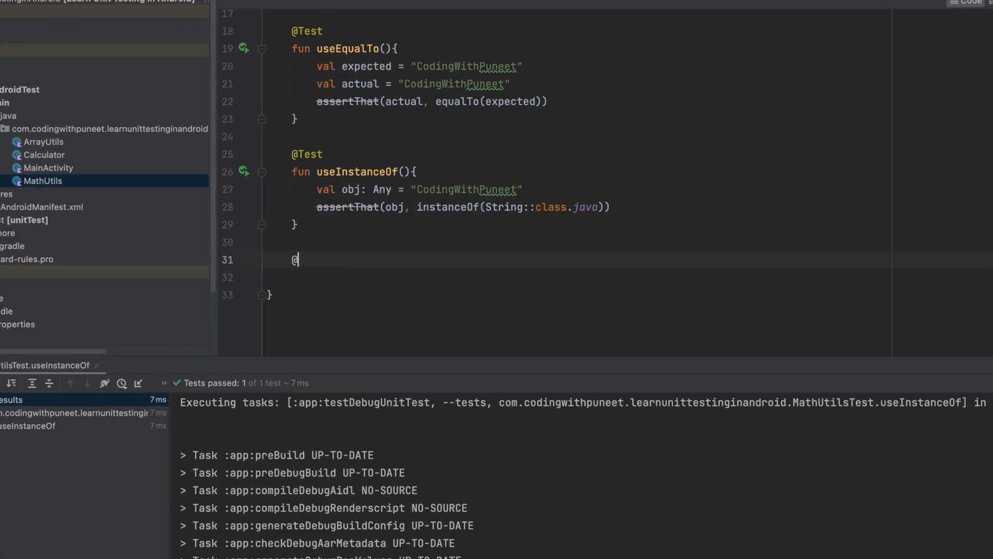
# Write testNot asserting actual "CodingWith" is not(equalTo(expected "CodingWithPuneet")).
pyautogui.write('Test')
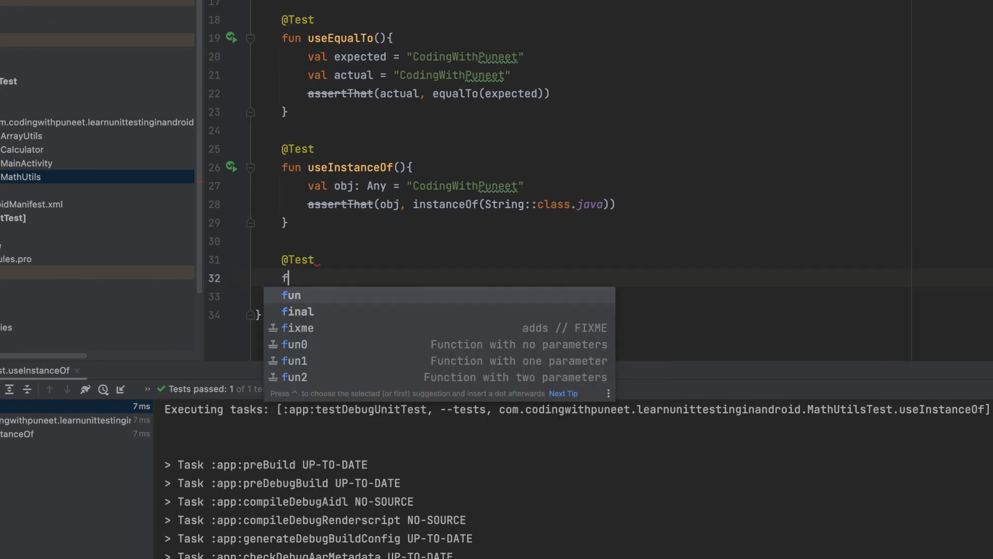
pyautogui.write('un testNo')
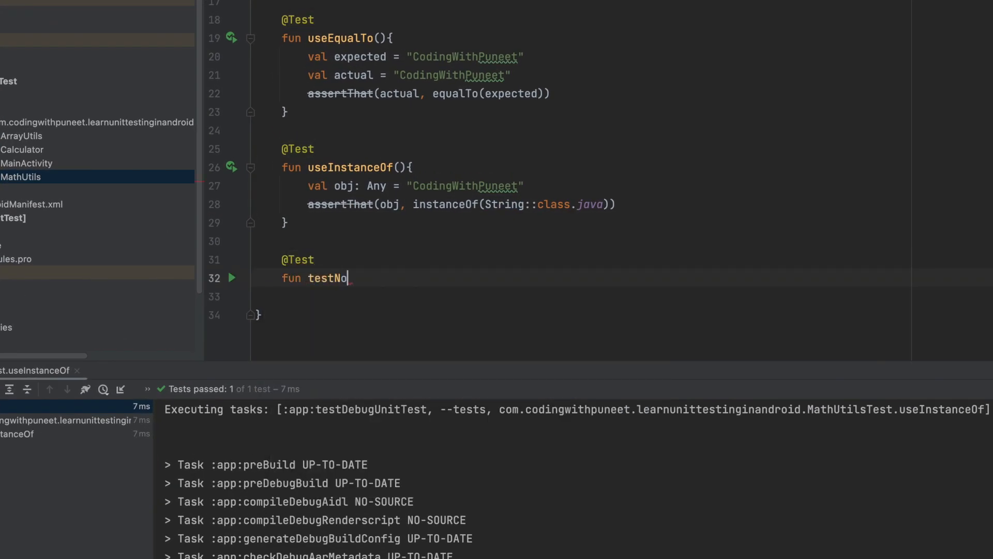
pyautogui.write('t(){')
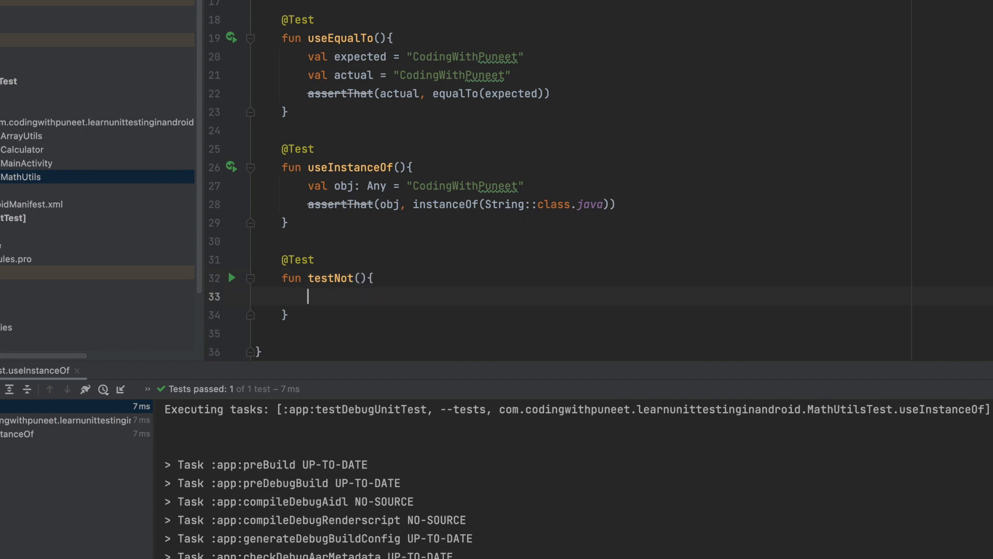
pyautogui.doubleClick(317, 57)
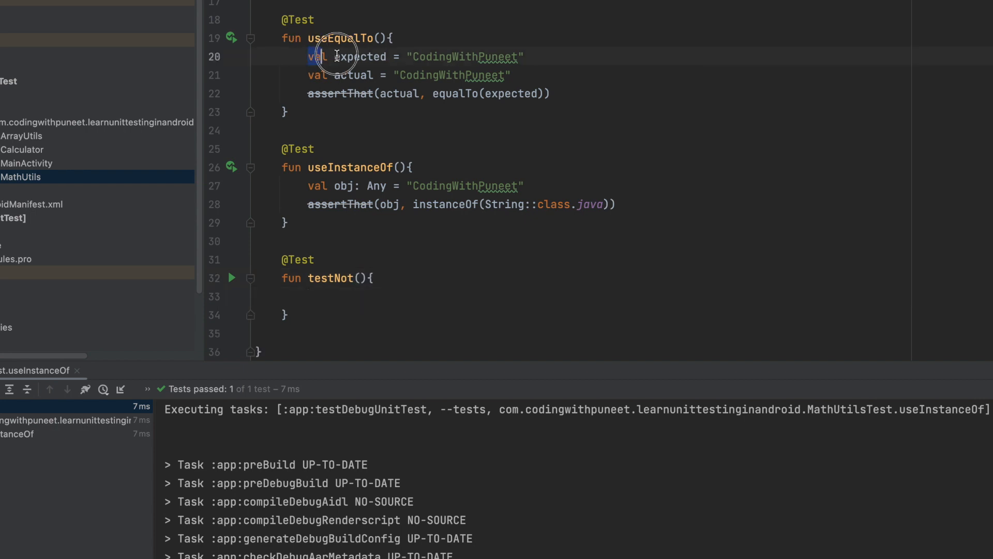
pyautogui.write('val expected = "CodingWithPuneet"')
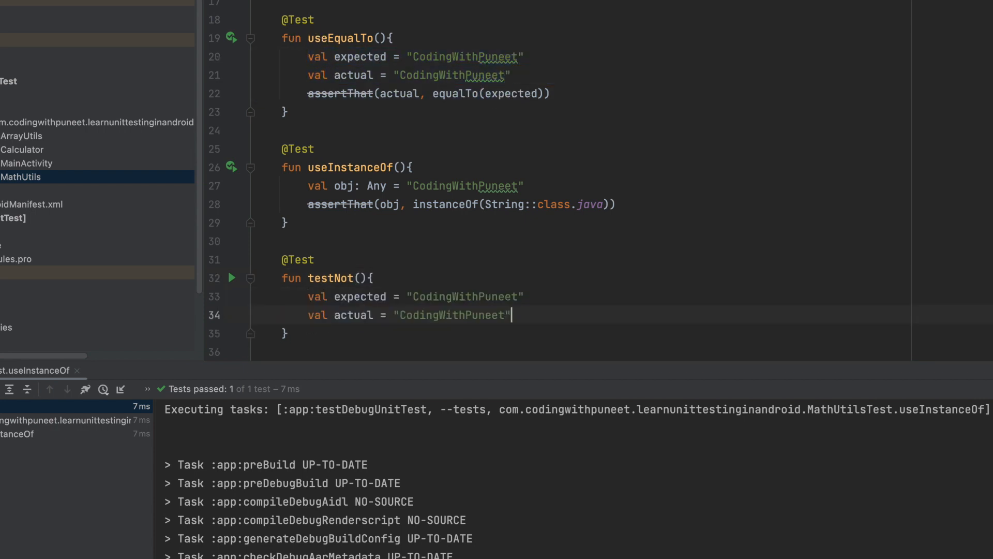
pyautogui.doubleClick(482, 316)
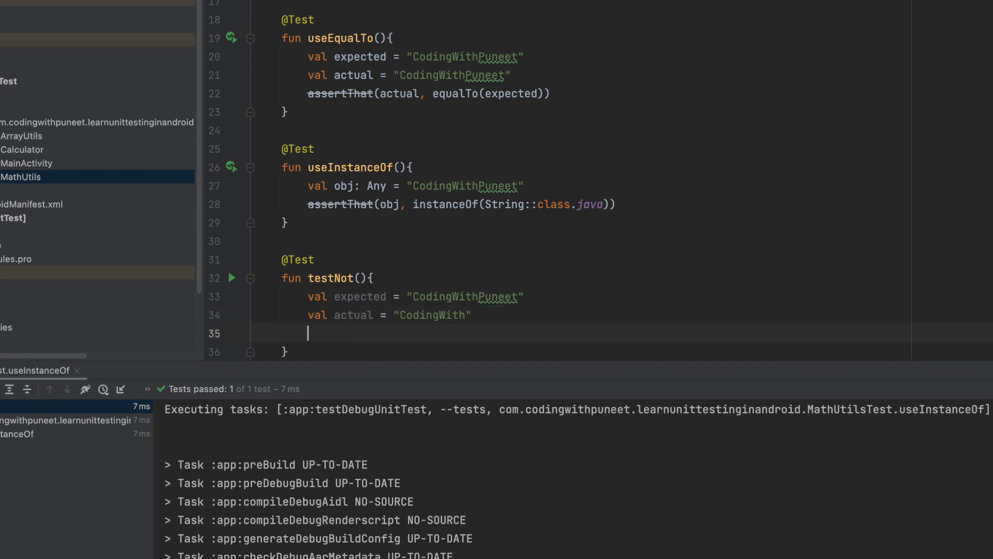
pyautogui.write('assertThat(')
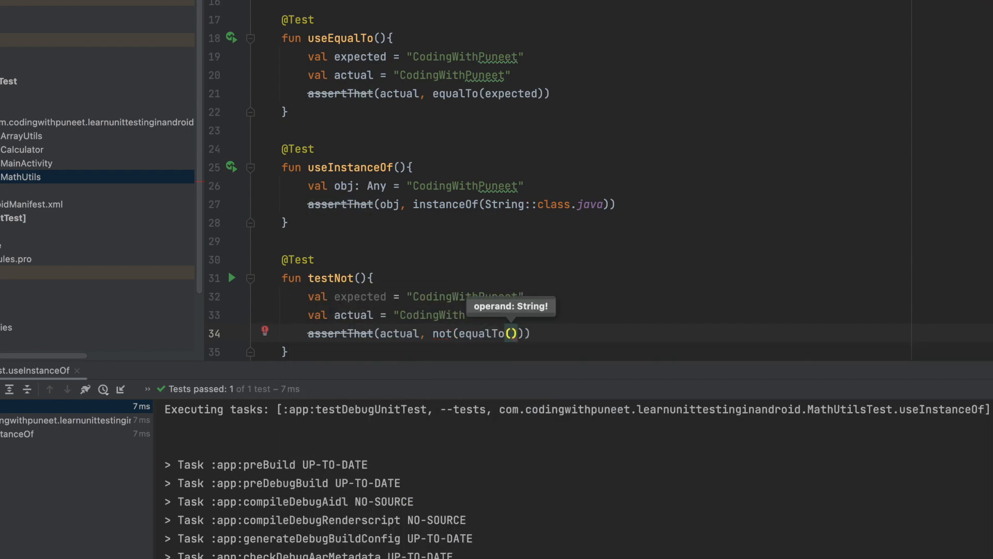
pyautogui.write('actual')
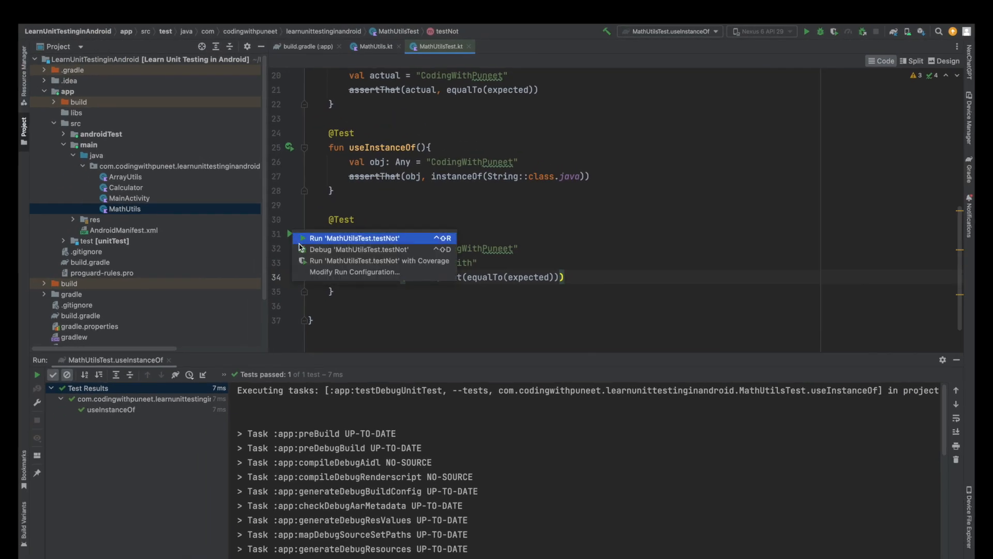
# Run 'MathUtilsTest.testNot' from the gutter menu.
pyautogui.click(355, 237)
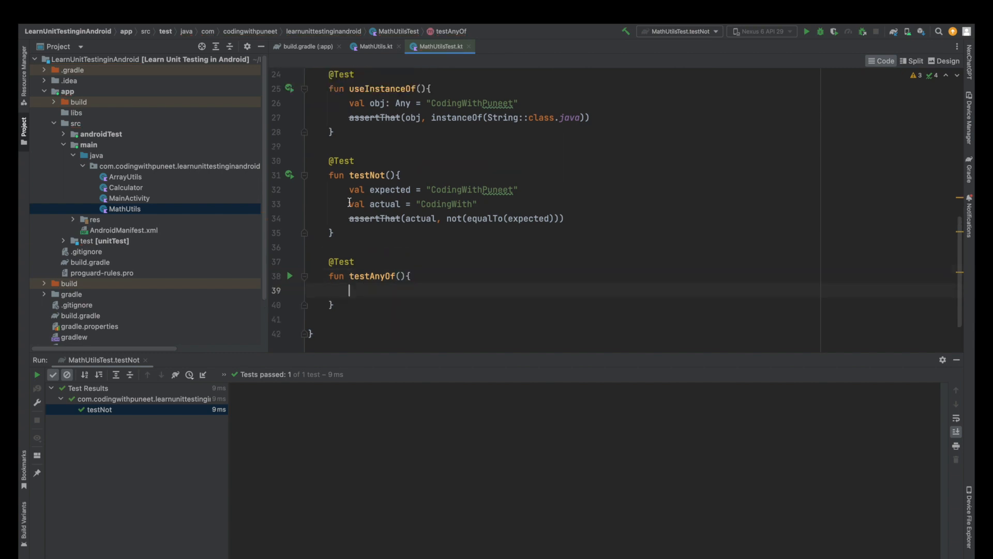
# Assert actual "CodingWith" matches anyOf(equalTo("GoodBye"), containsString("With")).
pyautogui.write('val actual = "CodingWith"')
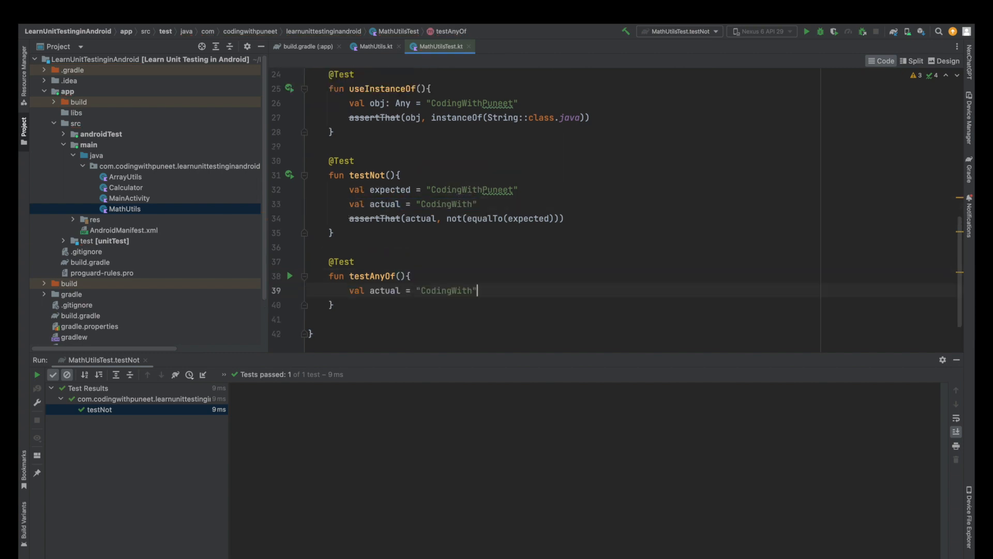
pyautogui.write('assertThat(actual, anyO')
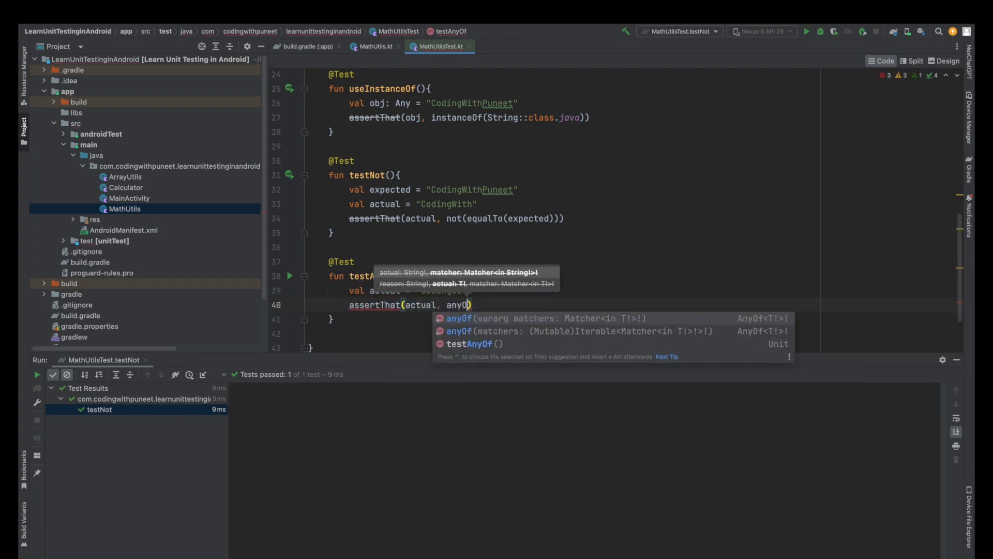
pyautogui.write('equalTo("GoodBye"),')
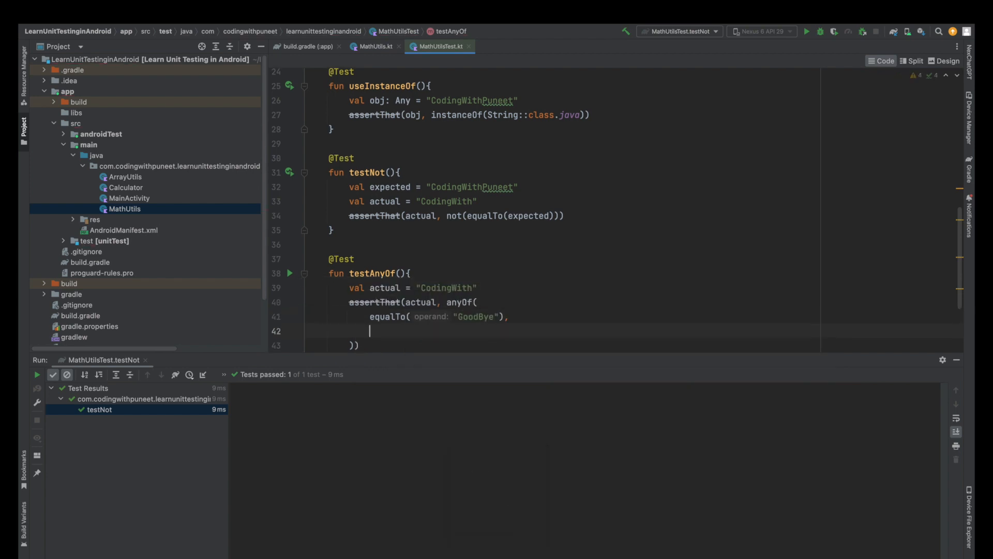
pyautogui.write('containsString("With")')
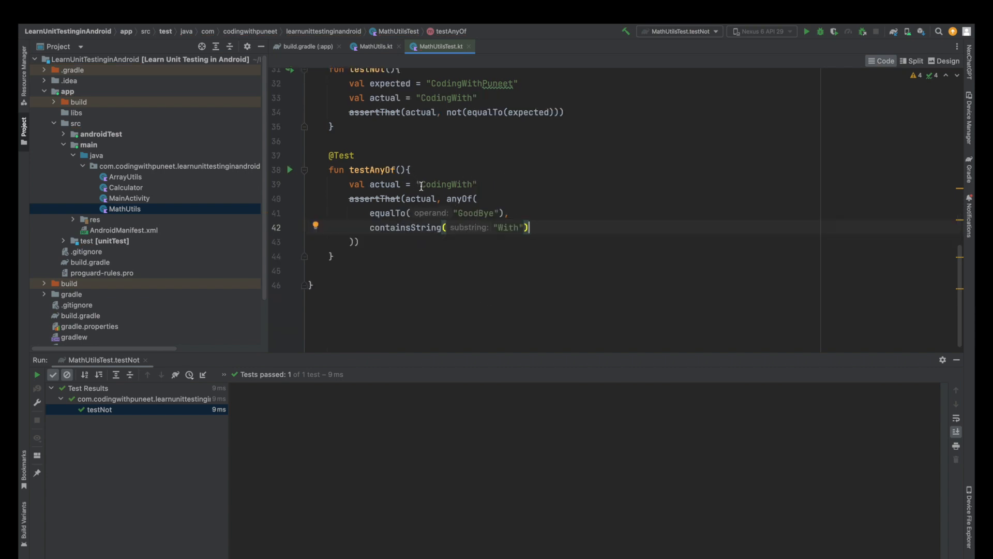
pyautogui.doubleClick(447, 184)
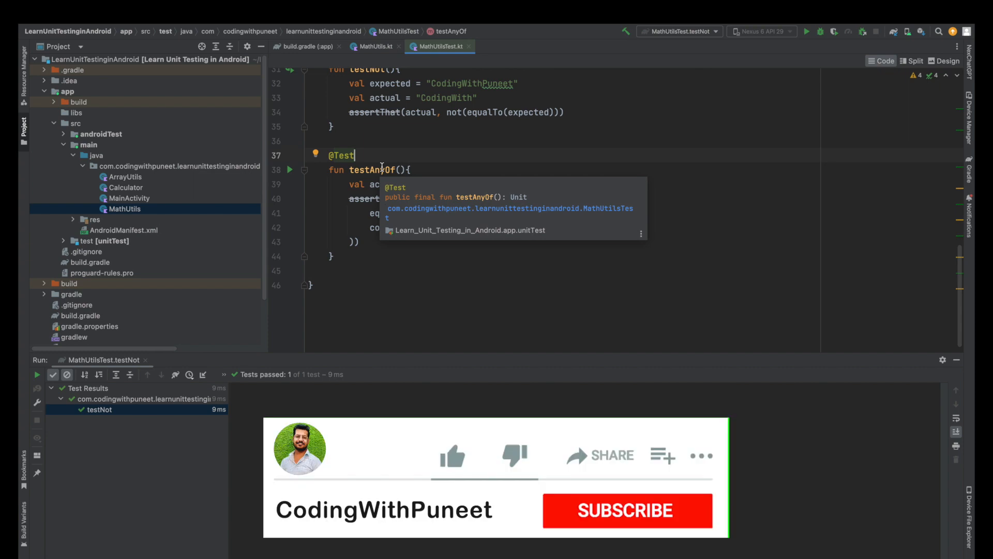
# Run all MathUtilsTest tests from the class gutter icon and check the useInstanceOf result.
pyautogui.click(451, 455)
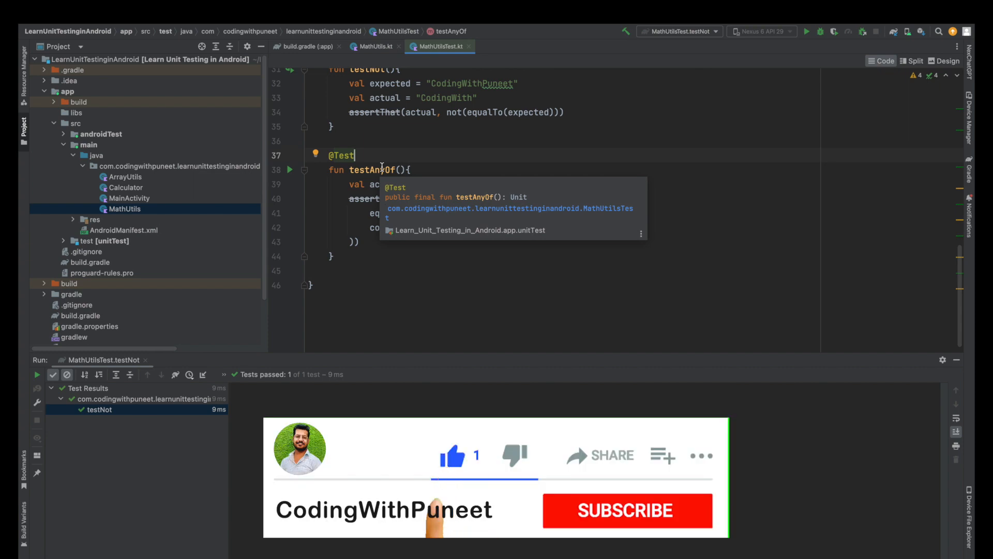
pyautogui.click(627, 510)
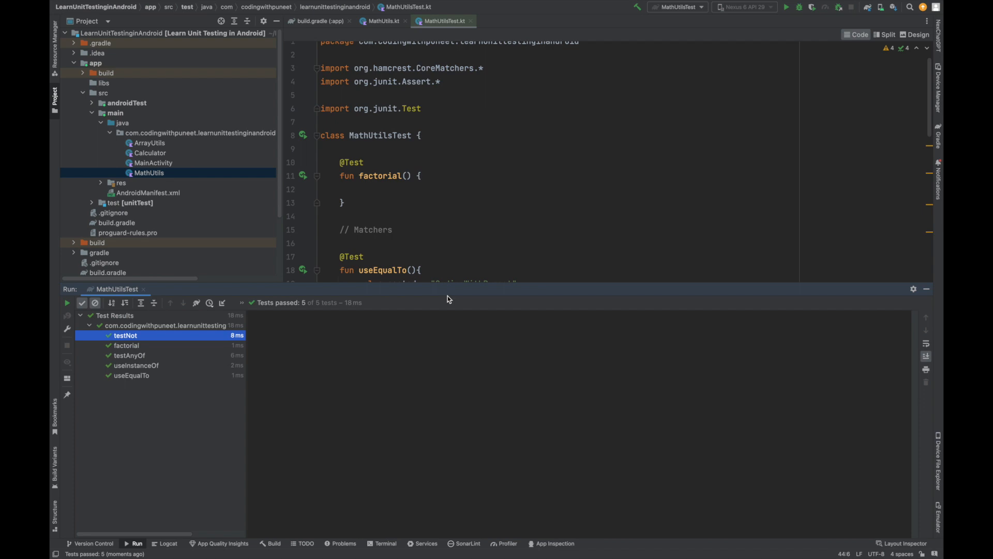
pyautogui.click(135, 365)
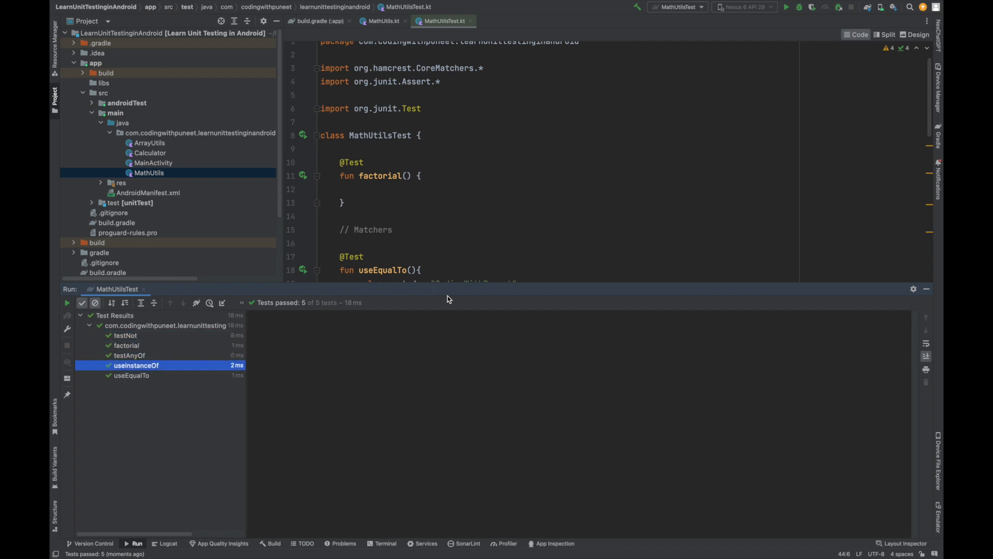